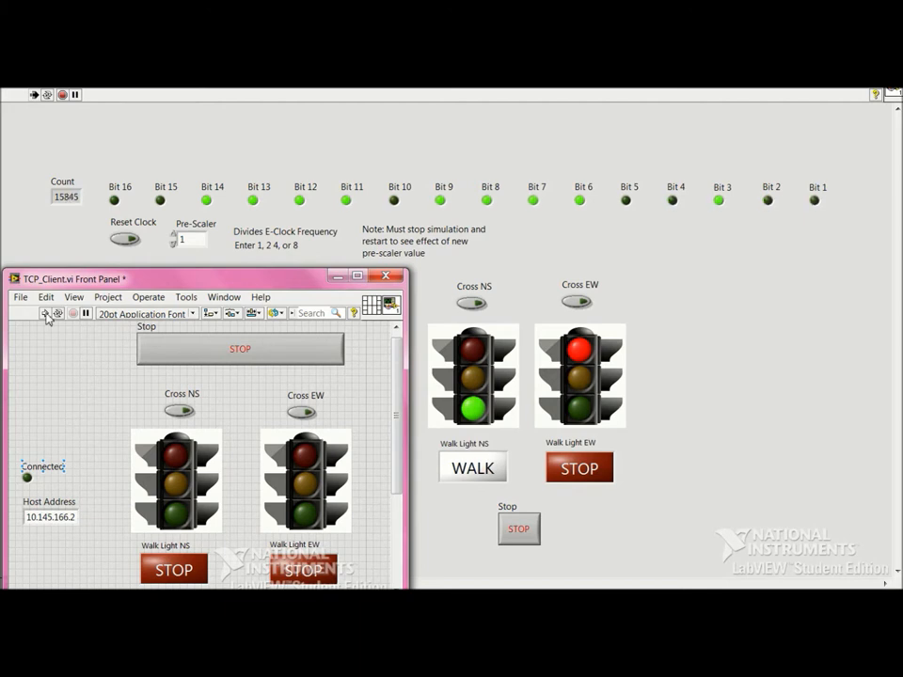
- Run TCP_Client.vi and toggle the Cross EW switch to request an east-west crossing
left_click(44, 312)
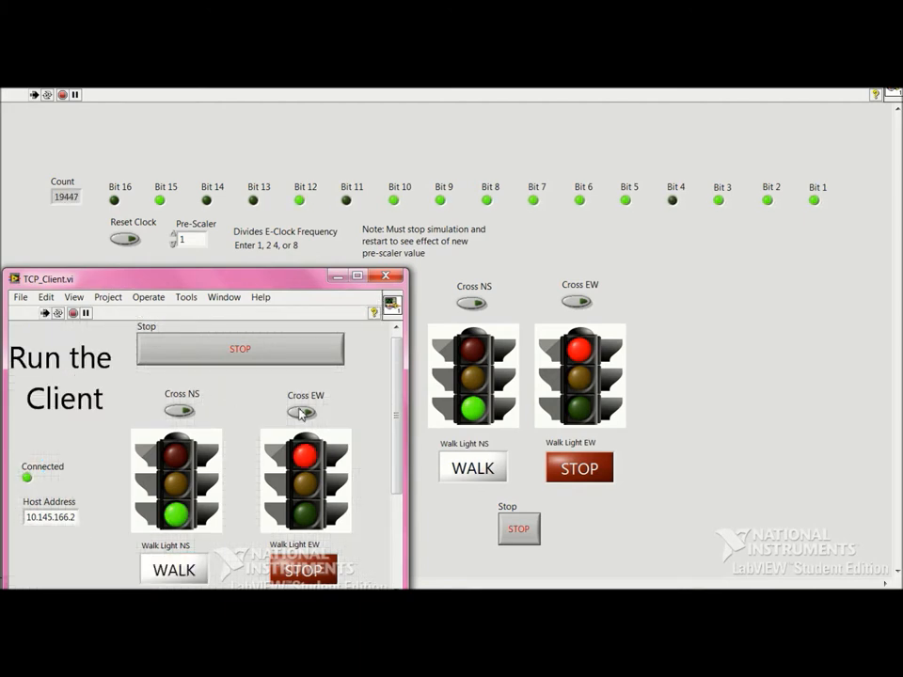
left_click(301, 412)
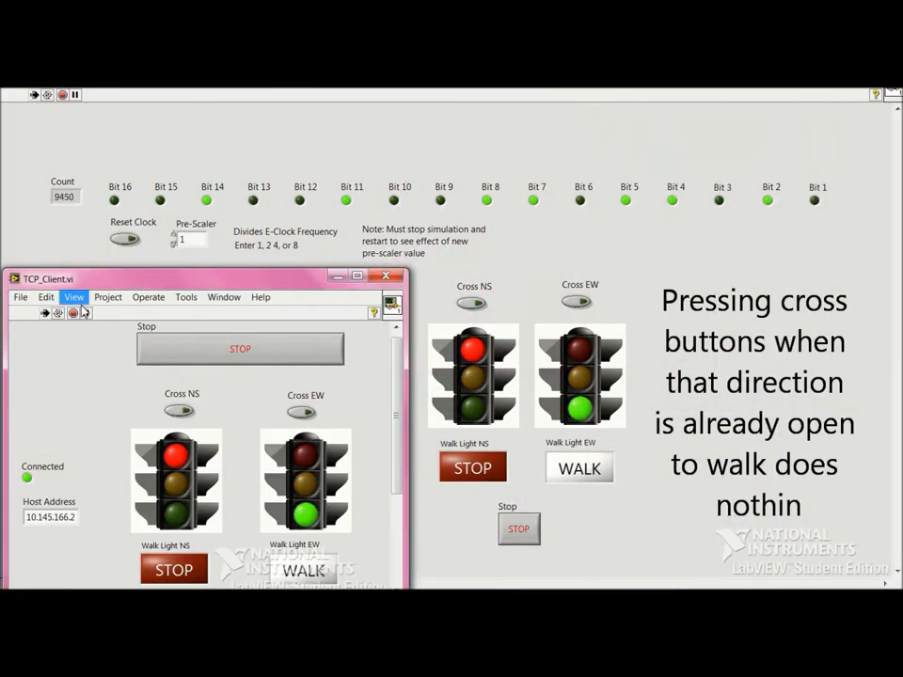
left_click(179, 412)
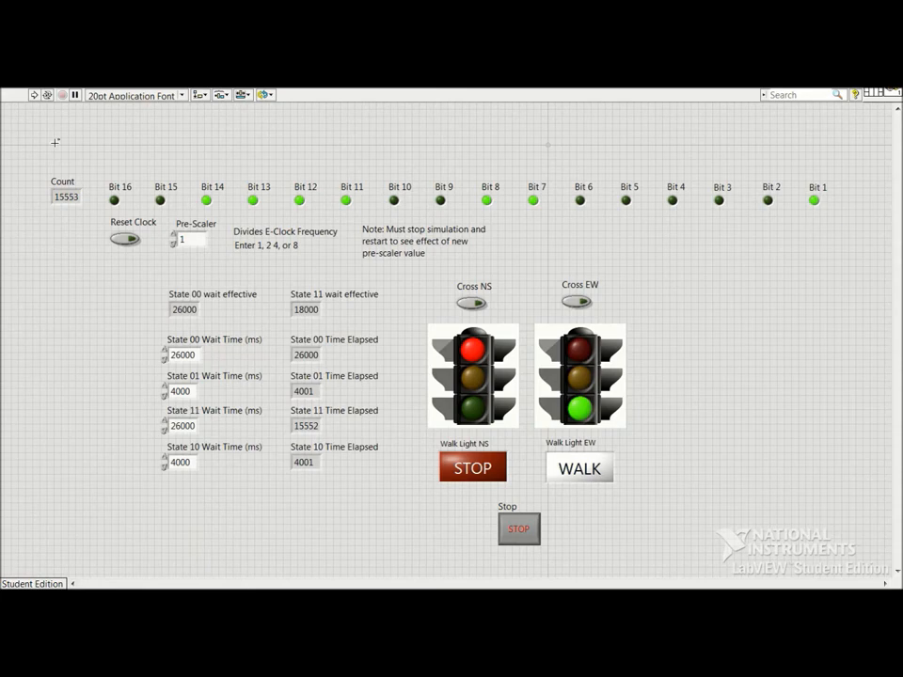
- Show the server block diagram with Ctrl+E and scroll to the state 11 case
key("ctrl+e")
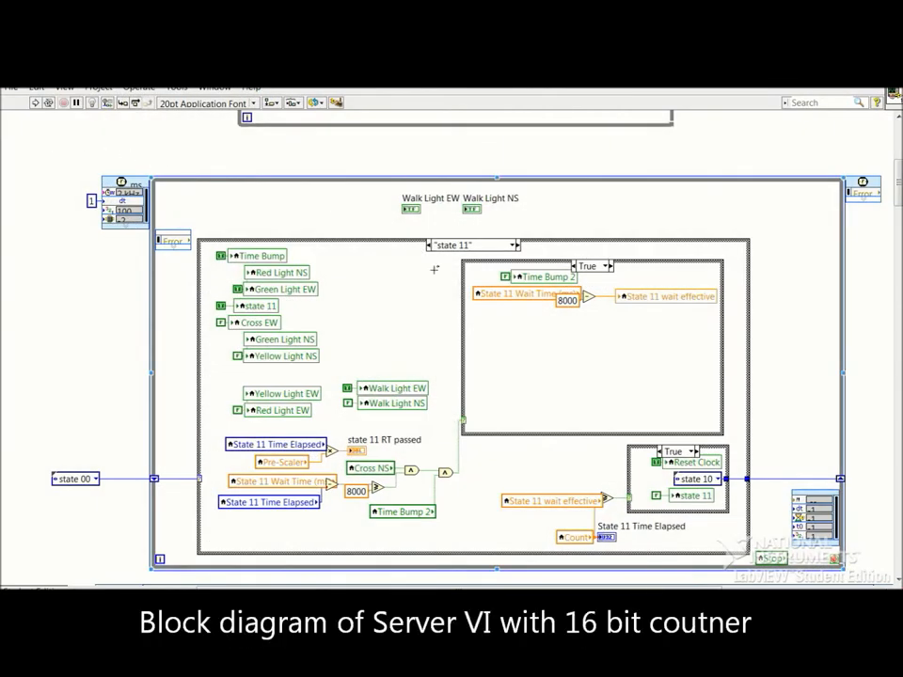
mouse_move(349, 278)
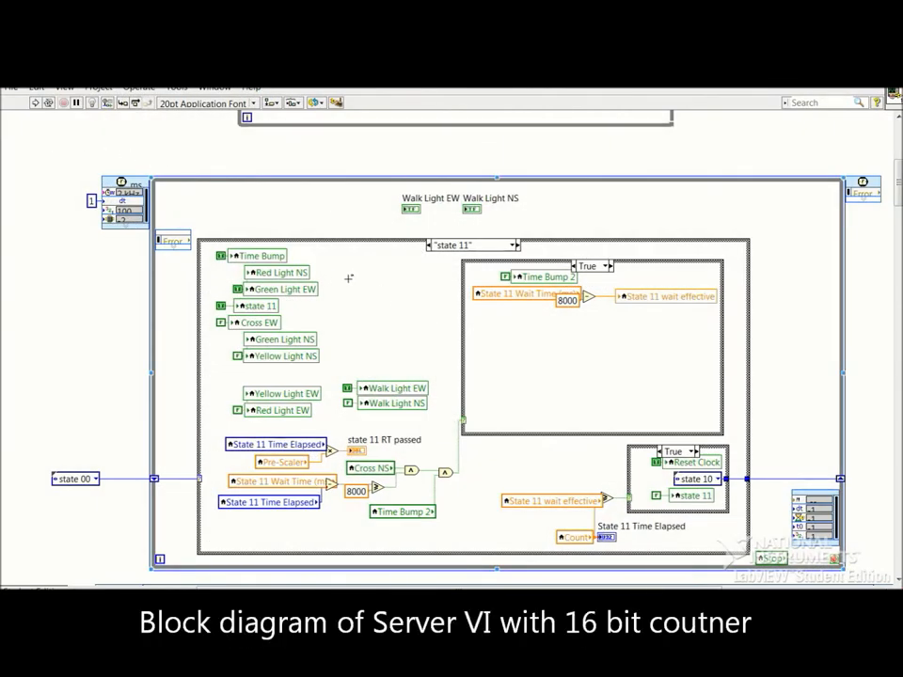
scroll("down", 3)
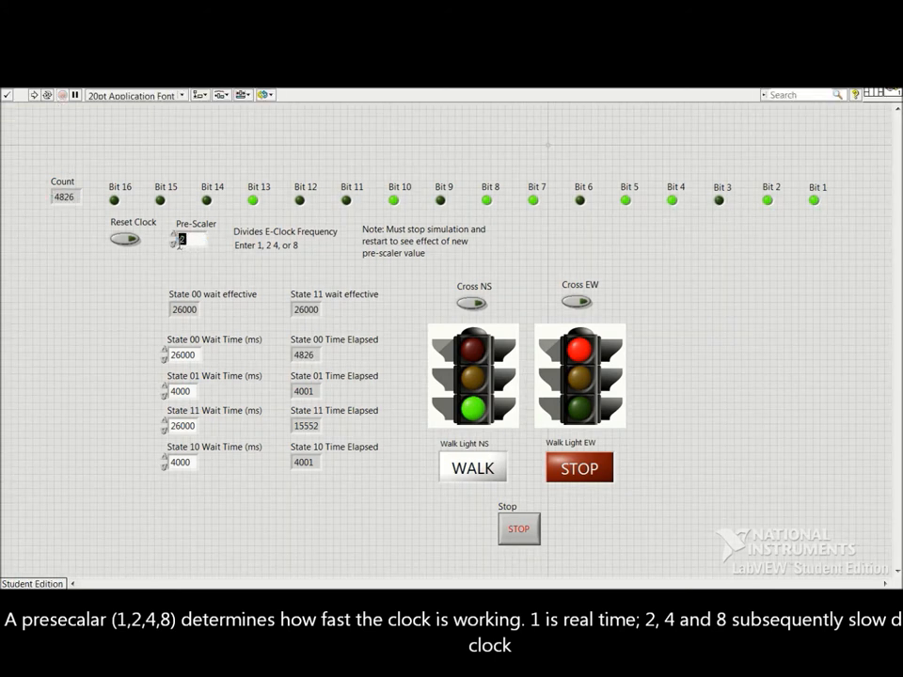
- Set the server Pre-Scaler to 4 then 8, rerun, and scroll the diagram to the TCP Server loop
type("4")
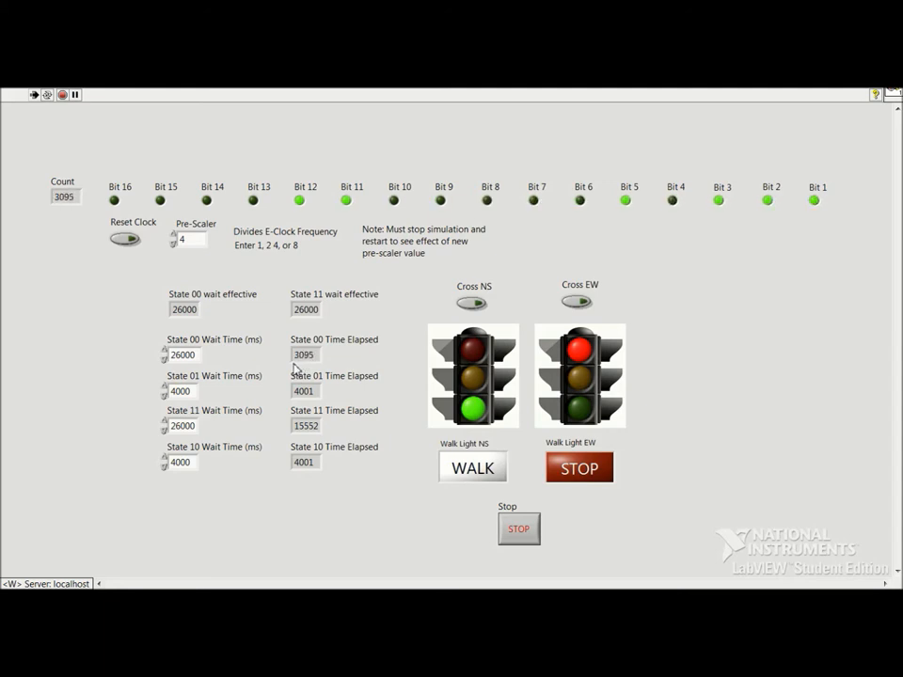
left_click(62, 94)
type("8")
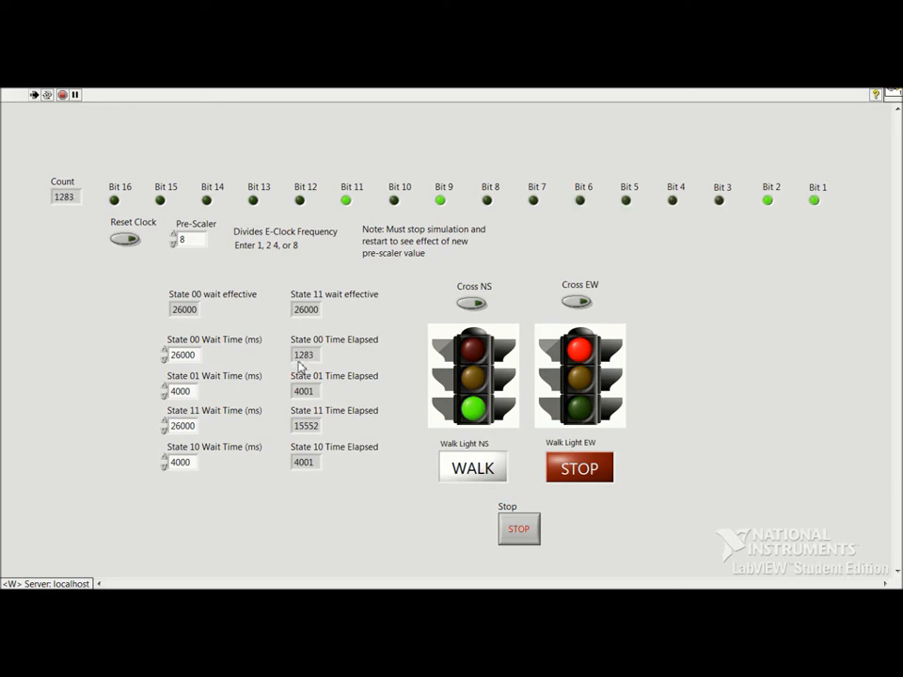
mouse_move(267, 261)
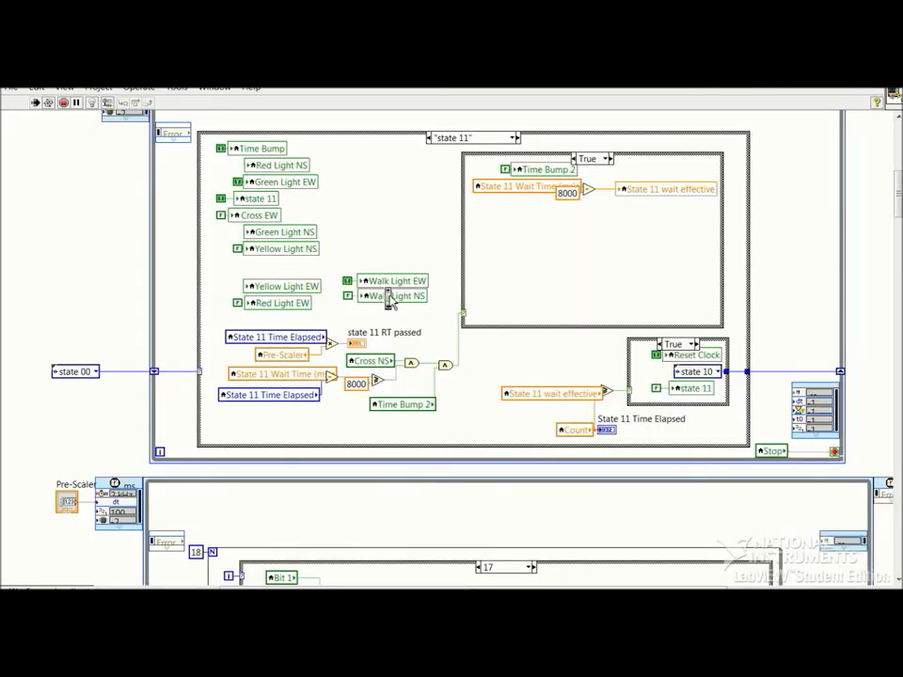
scroll("down", 3)
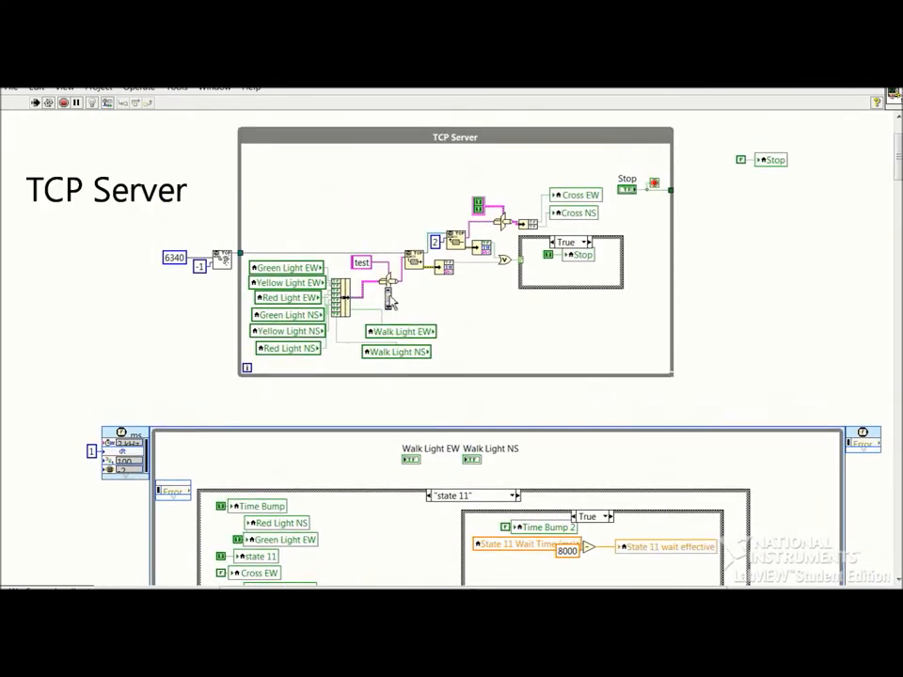